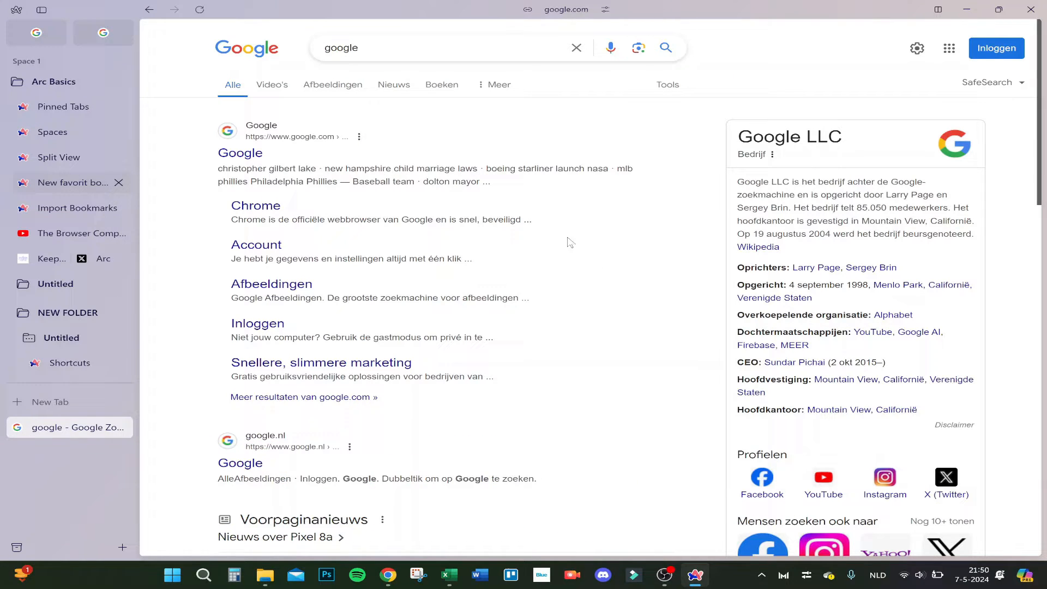
# - Bring up Arc's main menu from the logo to reach Settings and the Profiles list
pyautogui.click(16, 10)
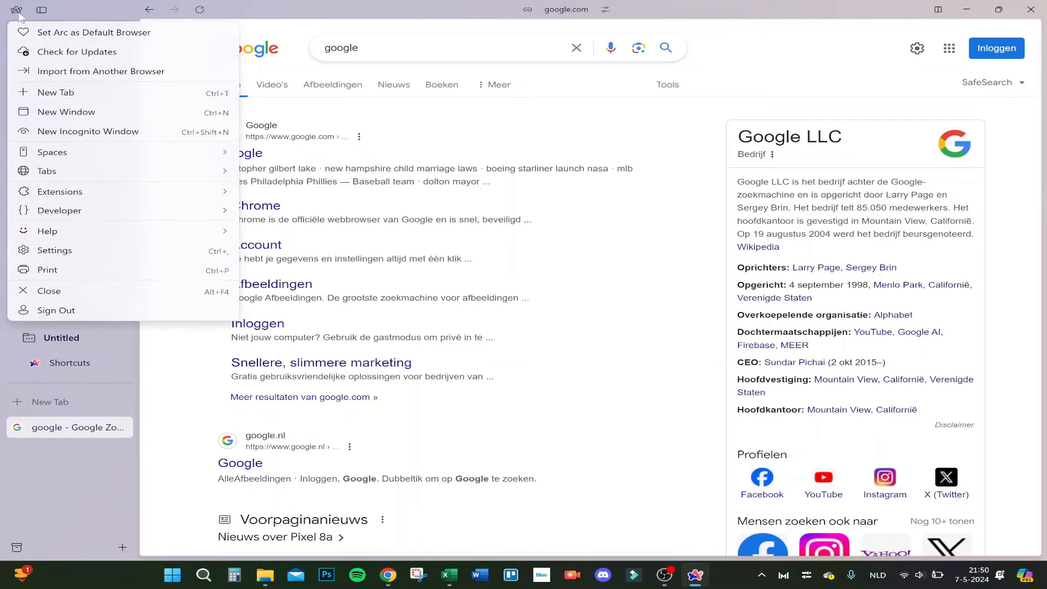
pyautogui.moveTo(47, 230)
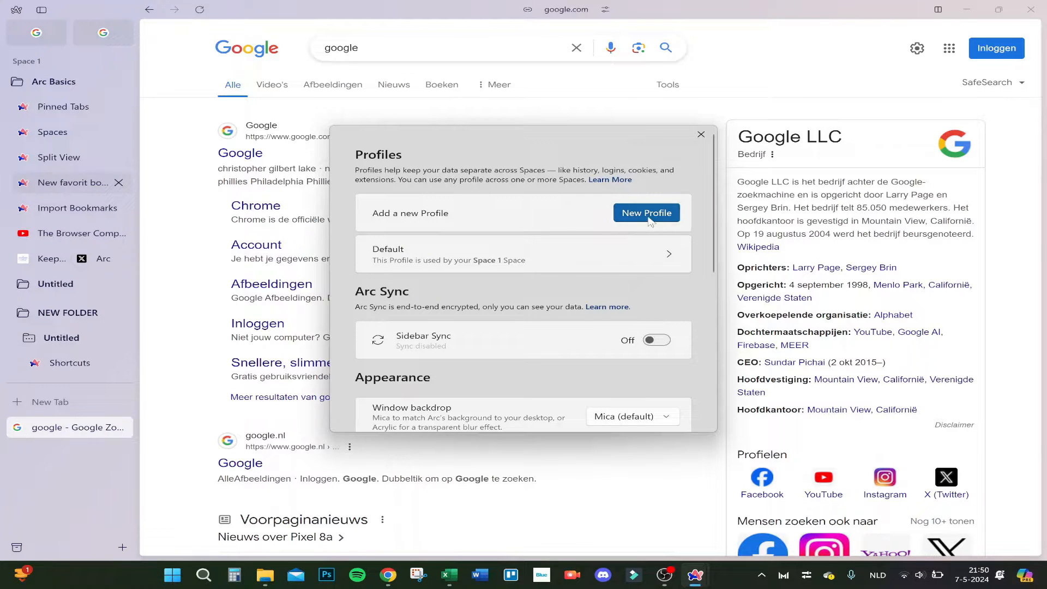
# - Create a profile named 'TEST PROFILE FOR DELETE' and switch Space 1 to it
pyautogui.click(644, 213)
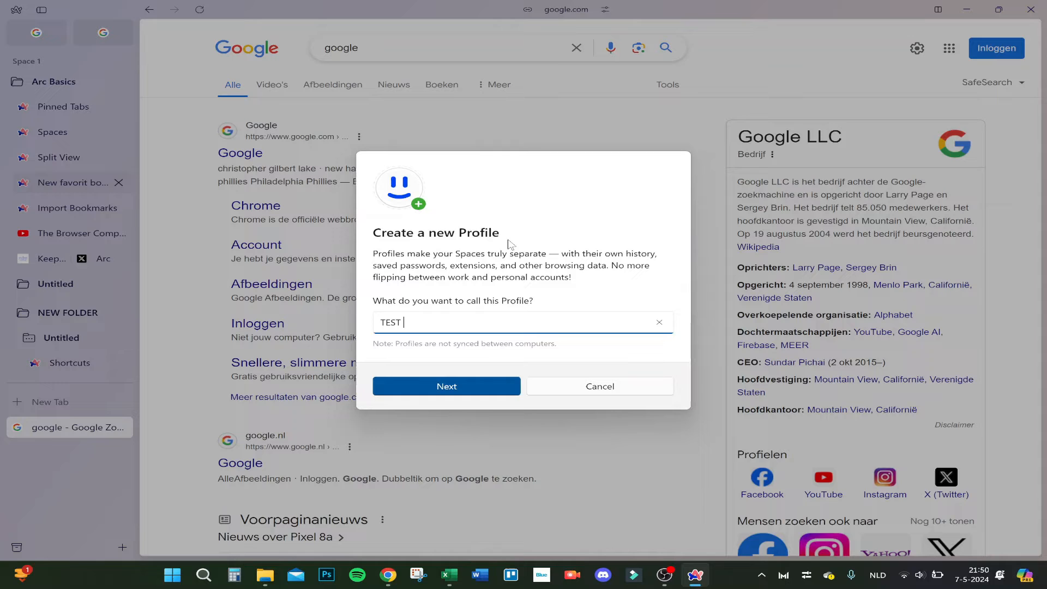
pyautogui.write('PROFILE FOR DELETE')
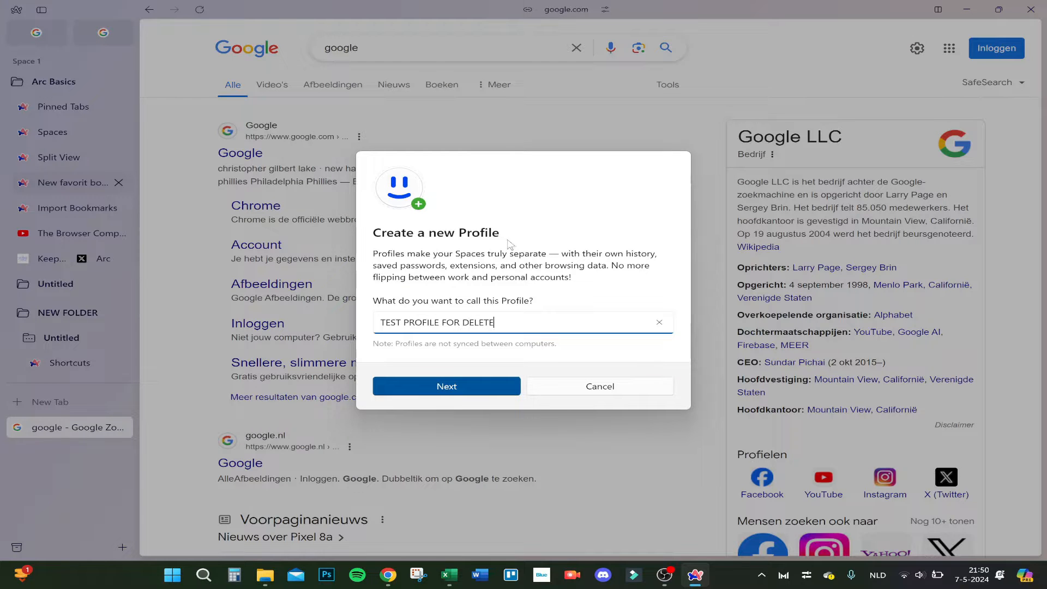
pyautogui.click(446, 385)
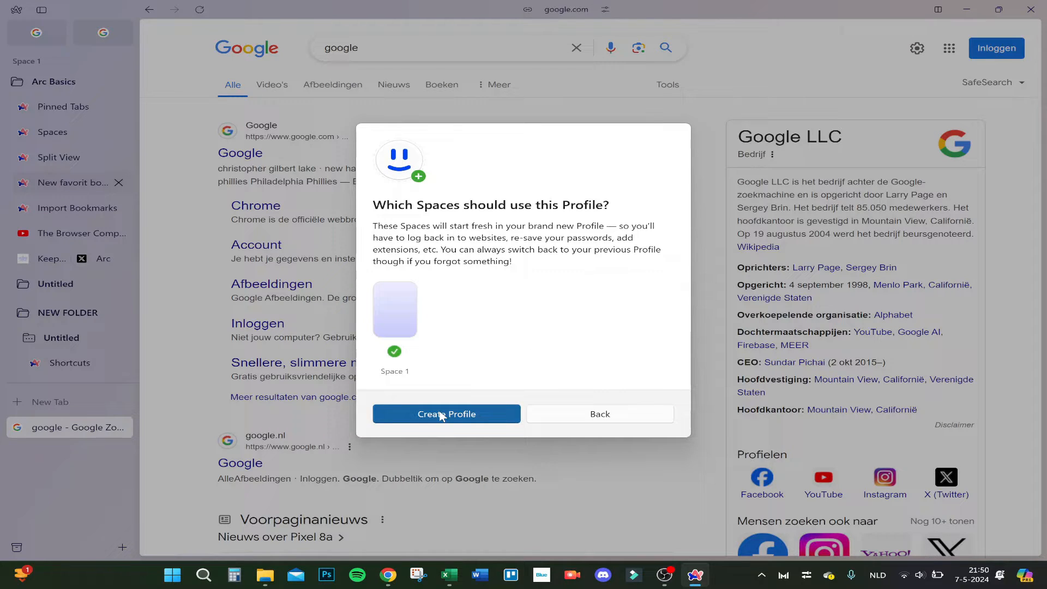
pyautogui.click(446, 413)
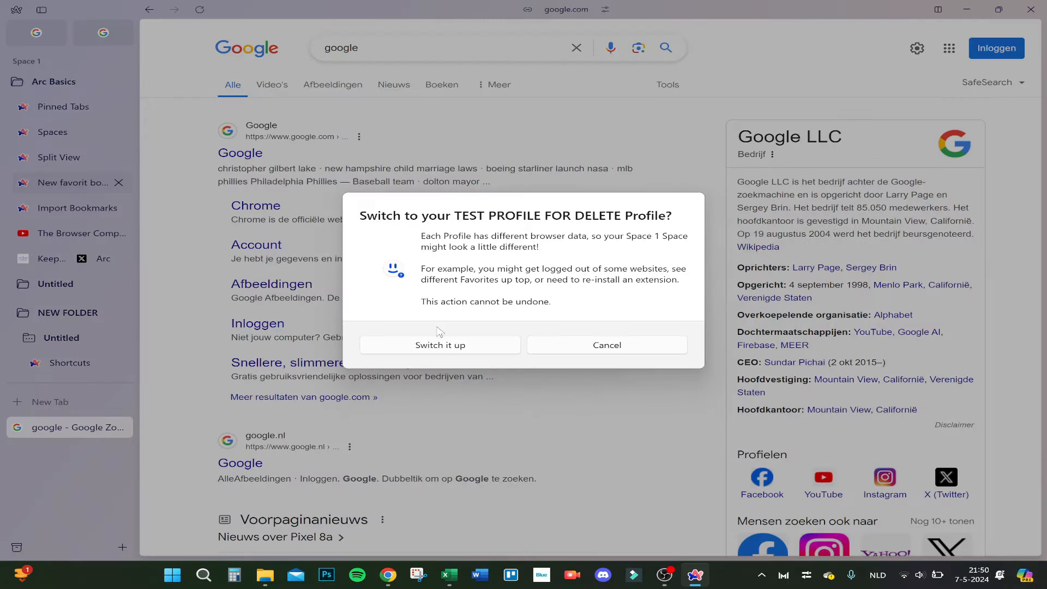
pyautogui.click(607, 345)
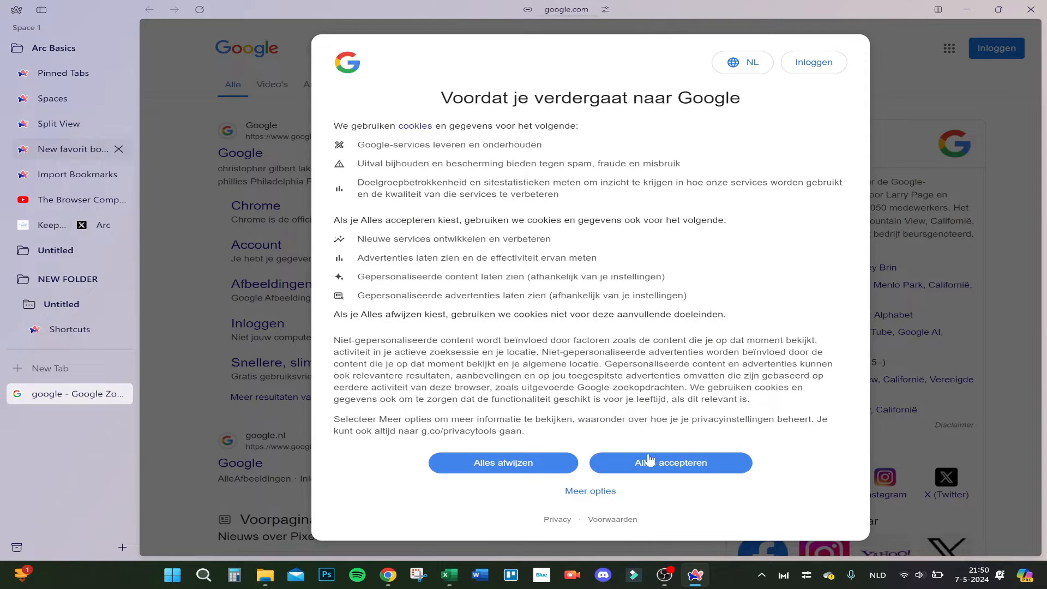
# - Accept Google's cookies in the test profile and review its settings entry
pyautogui.click(669, 463)
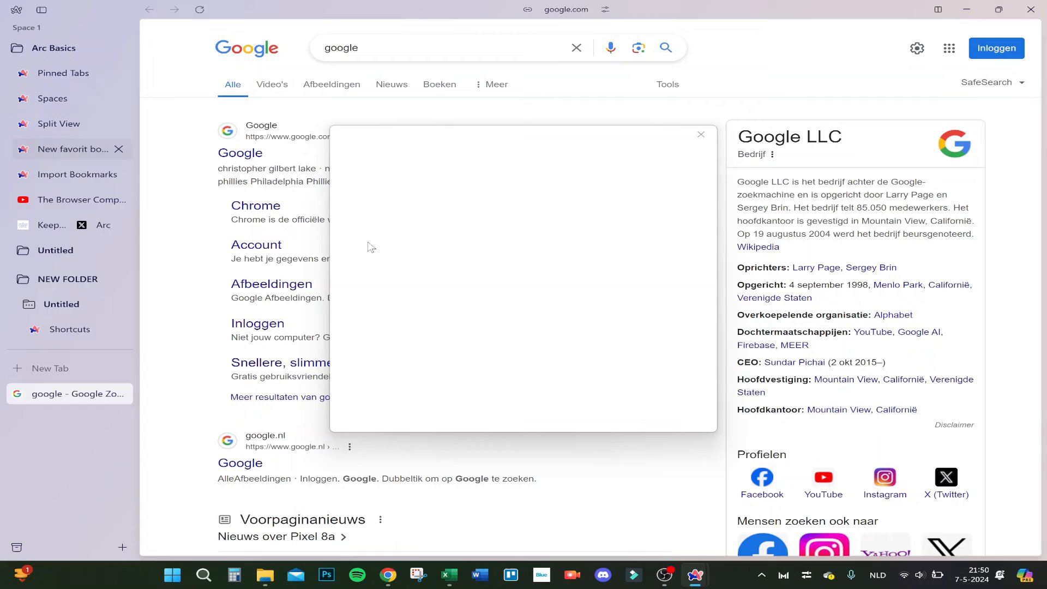
pyautogui.click(701, 134)
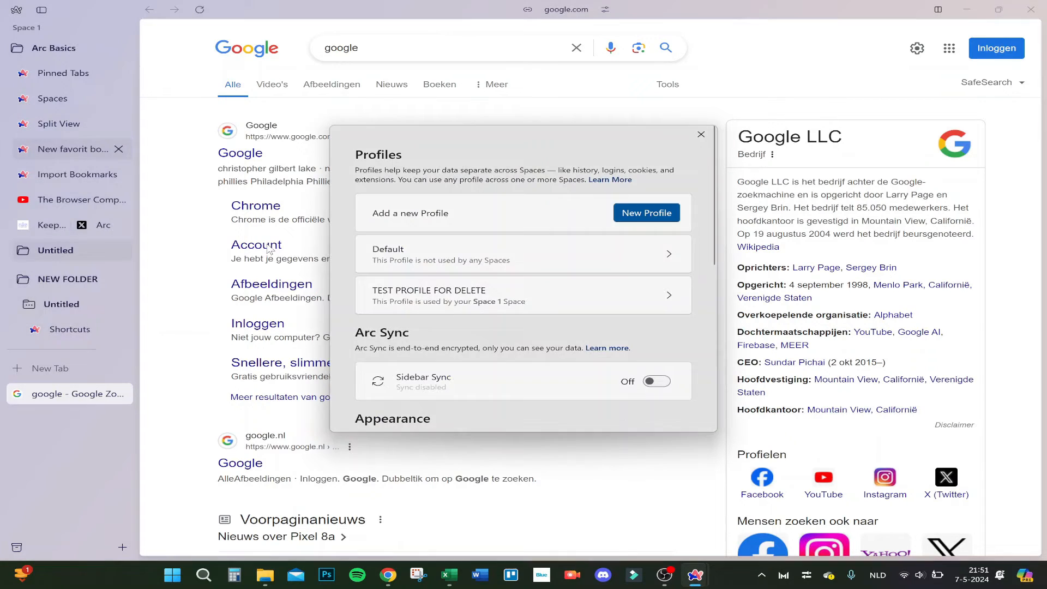
pyautogui.click(523, 296)
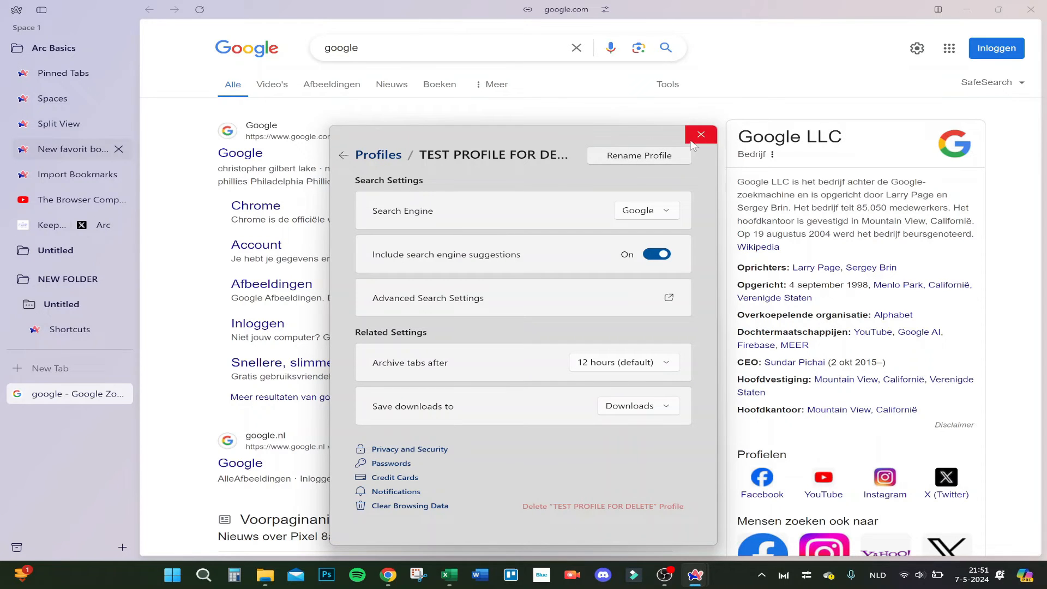
pyautogui.click(700, 134)
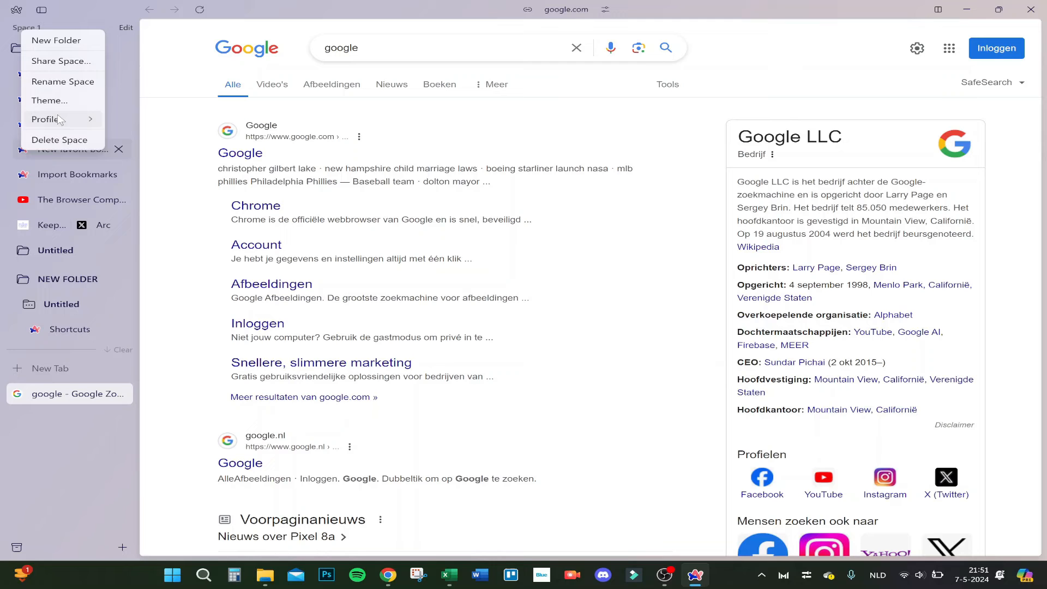
# - Switch Space 1 back to the Default profile via the space's Profile menu
pyautogui.click(45, 119)
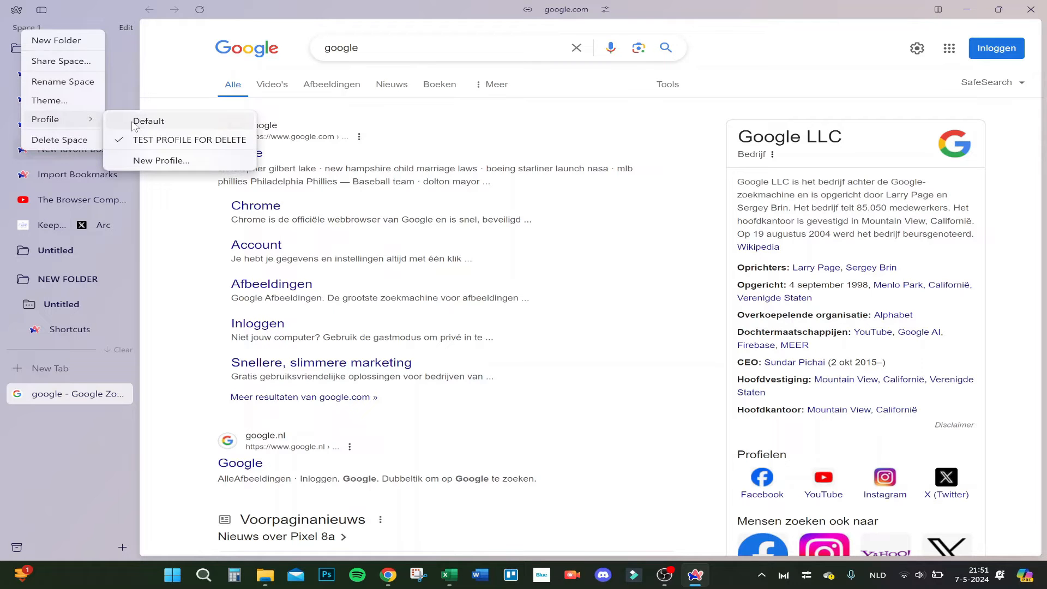
pyautogui.click(149, 121)
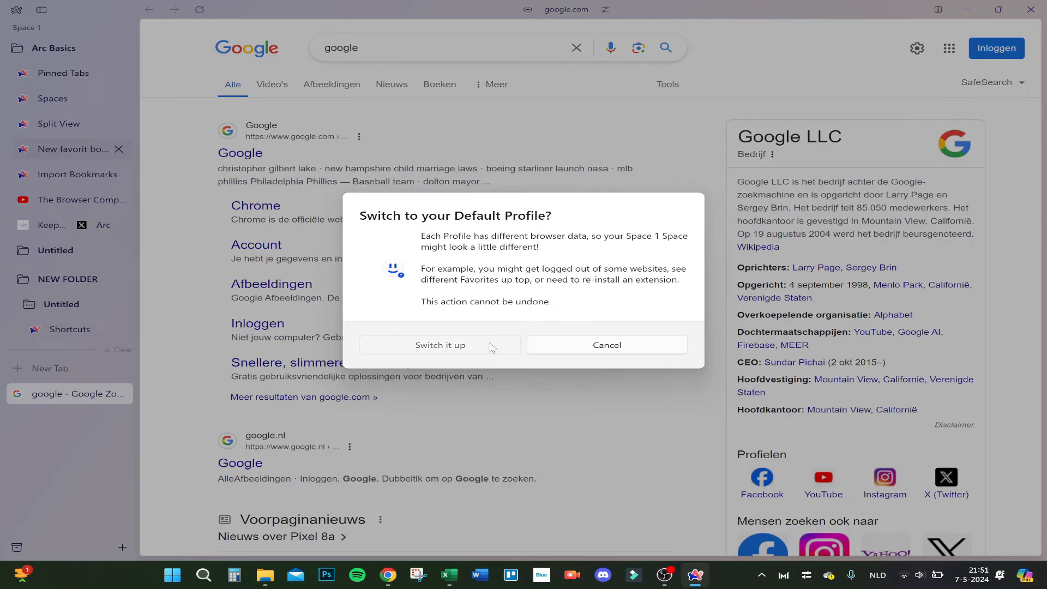
pyautogui.click(606, 345)
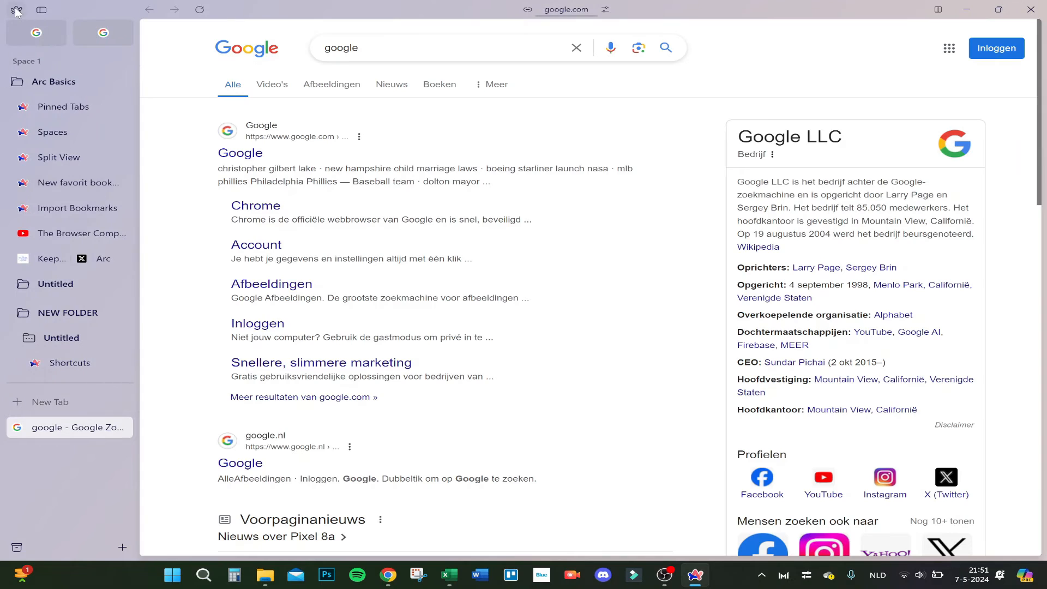
# - Delete the 'TEST PROFILE FOR DELETE' profile from Settings and confirm the deletion
pyautogui.click(14, 11)
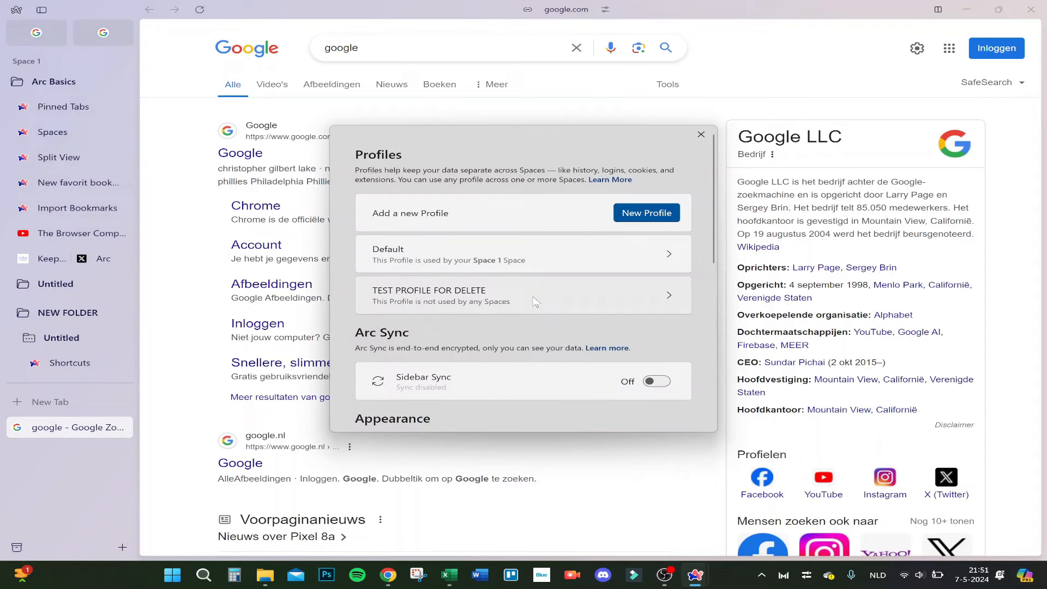
pyautogui.moveTo(540, 301)
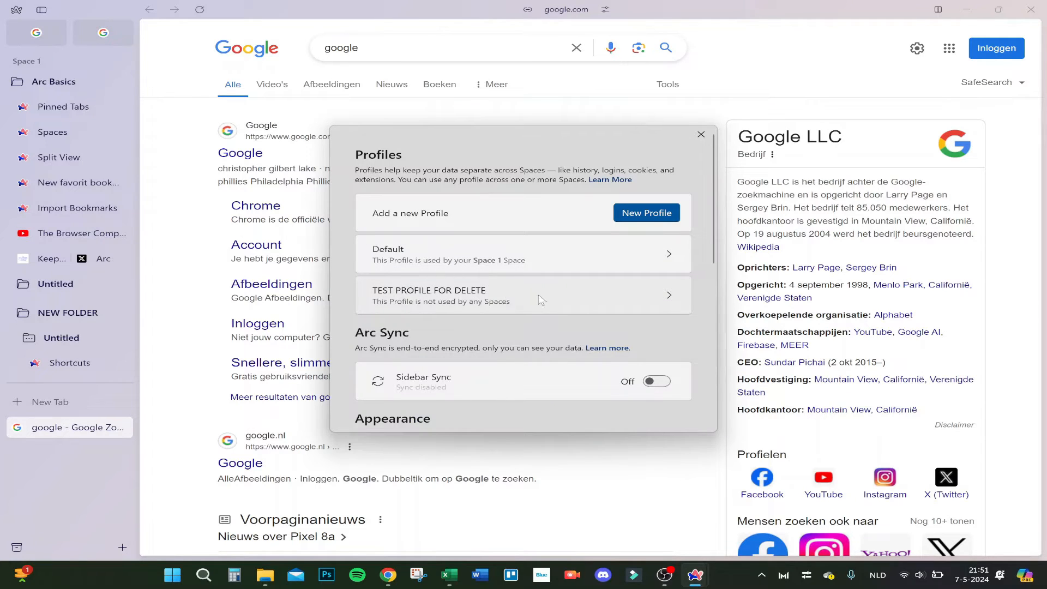
pyautogui.moveTo(491, 302)
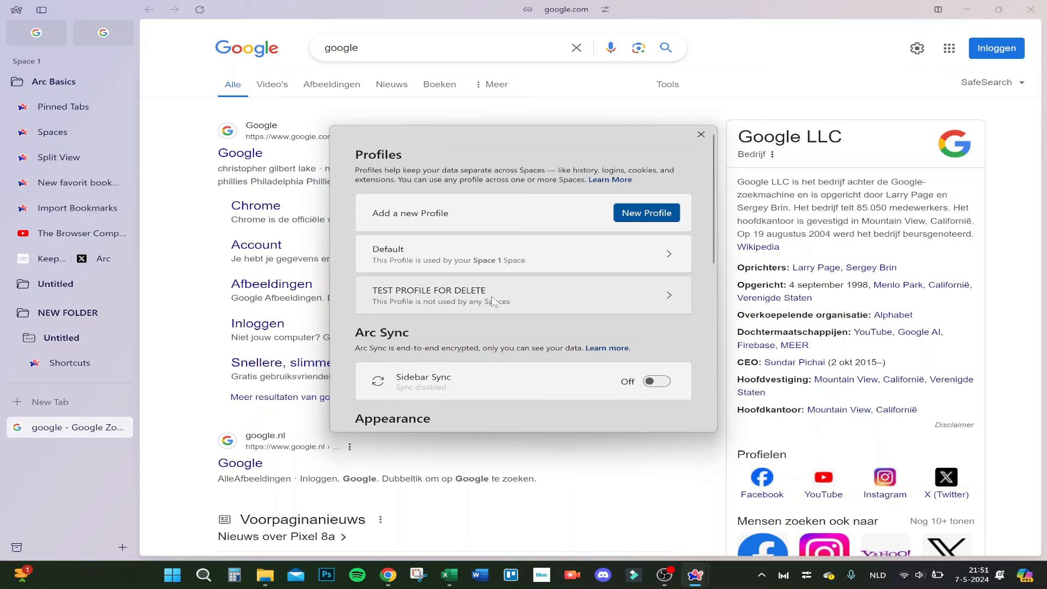
pyautogui.click(522, 295)
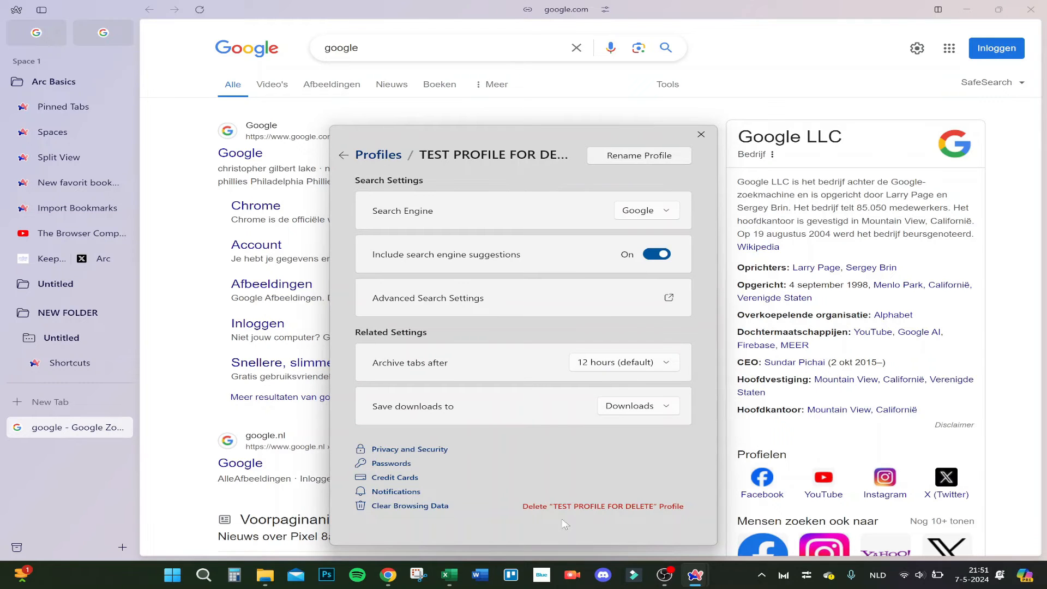
pyautogui.click(602, 505)
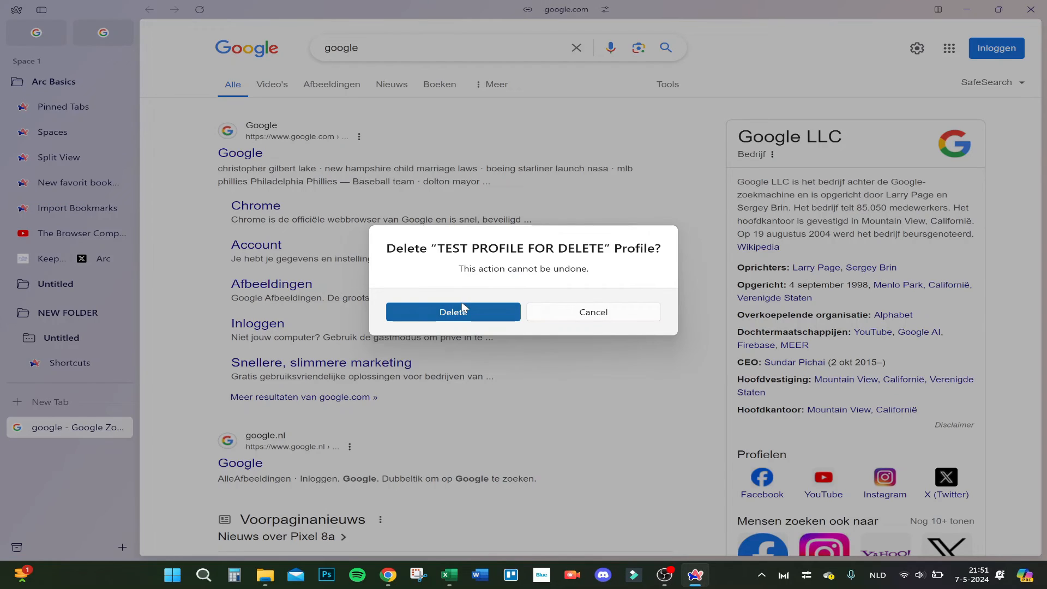
pyautogui.click(453, 311)
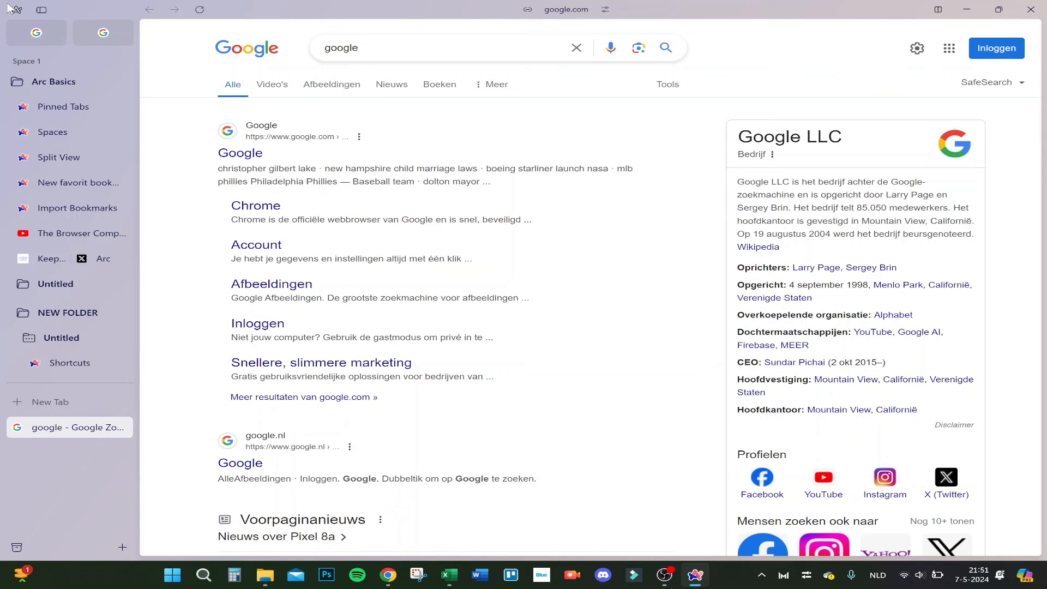
# - Reopen Arc's main menu from the logo over the Google results page
pyautogui.click(14, 9)
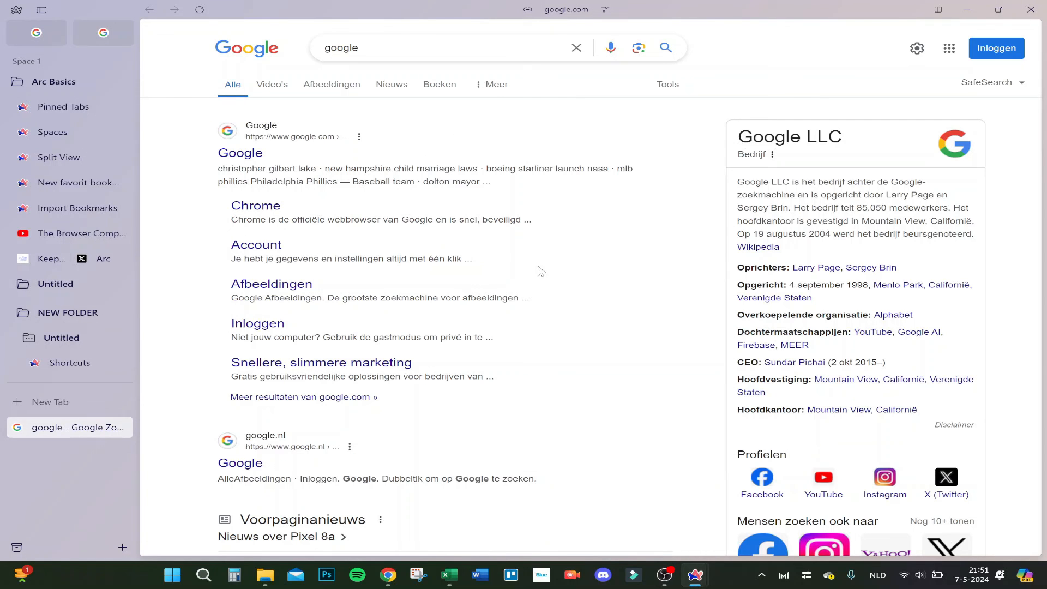
pyautogui.click(16, 10)
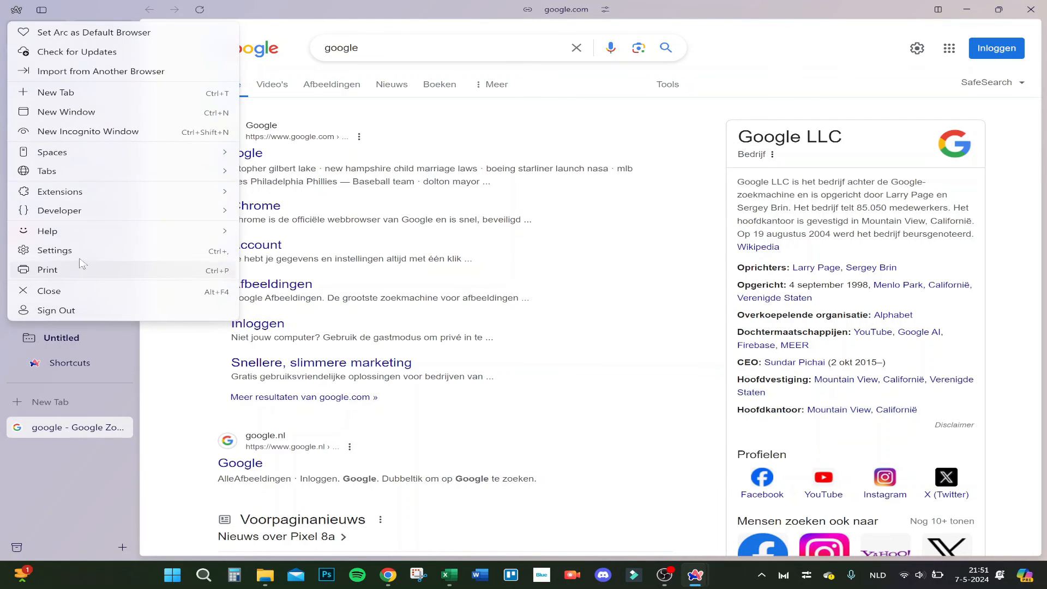